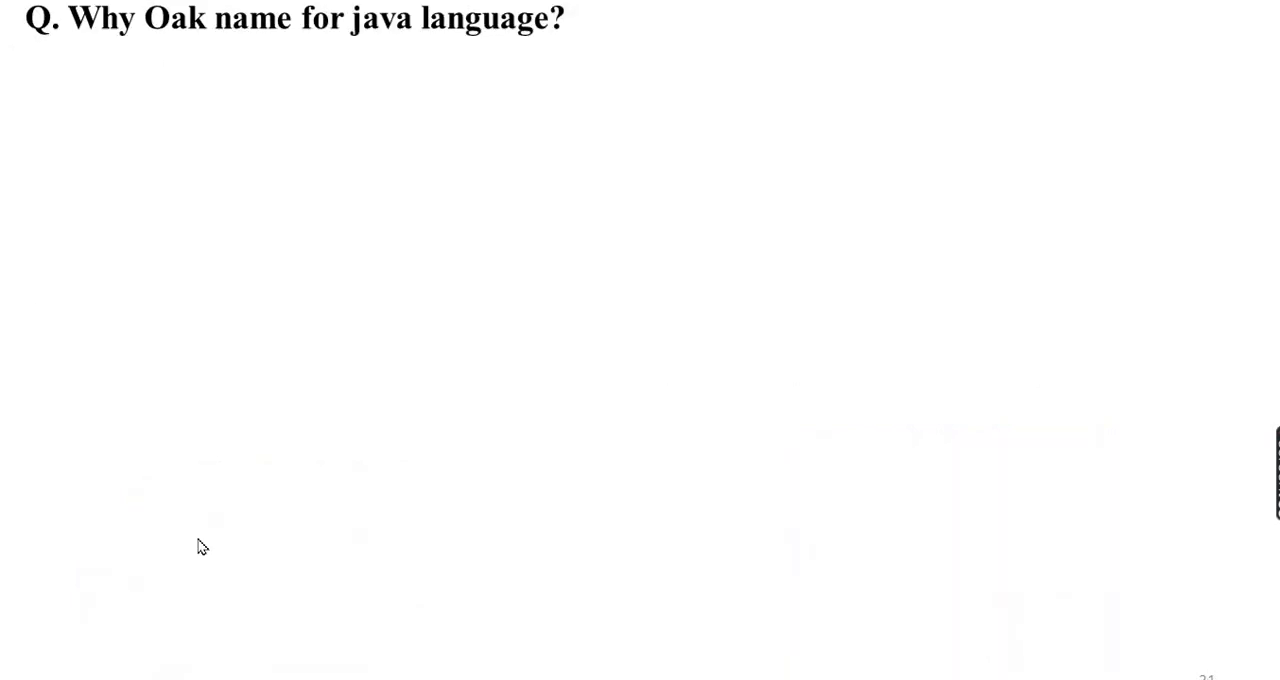
pyautogui.moveTo(254, 90)
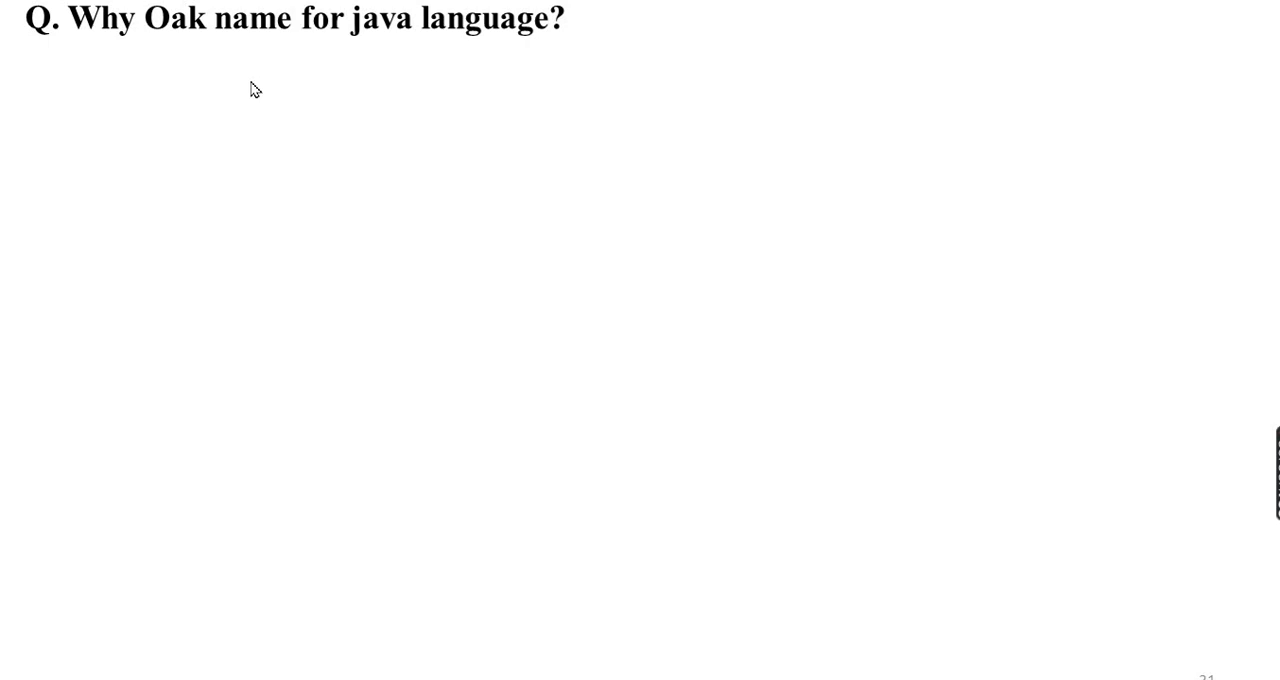